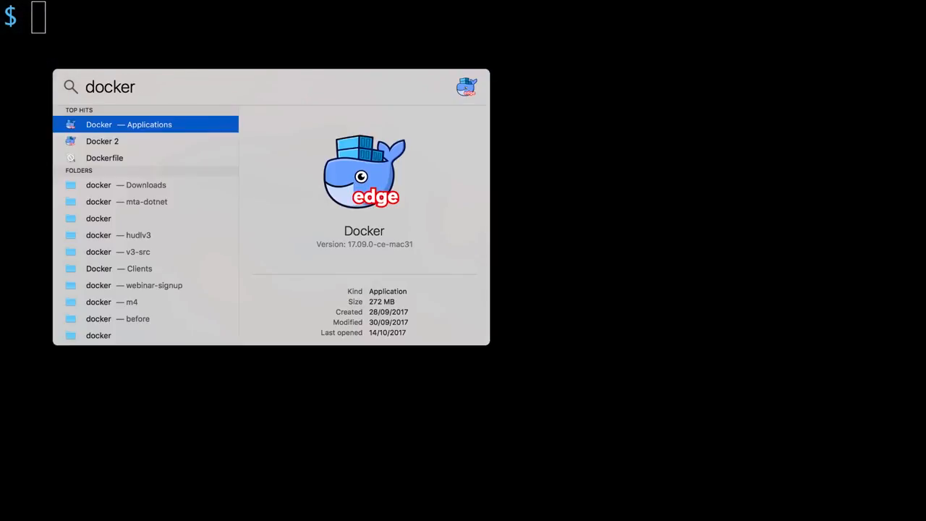
- List Docker's running containers, then run 'kubectl get services' showing only the default kubernetes service
left_click(741, 5)
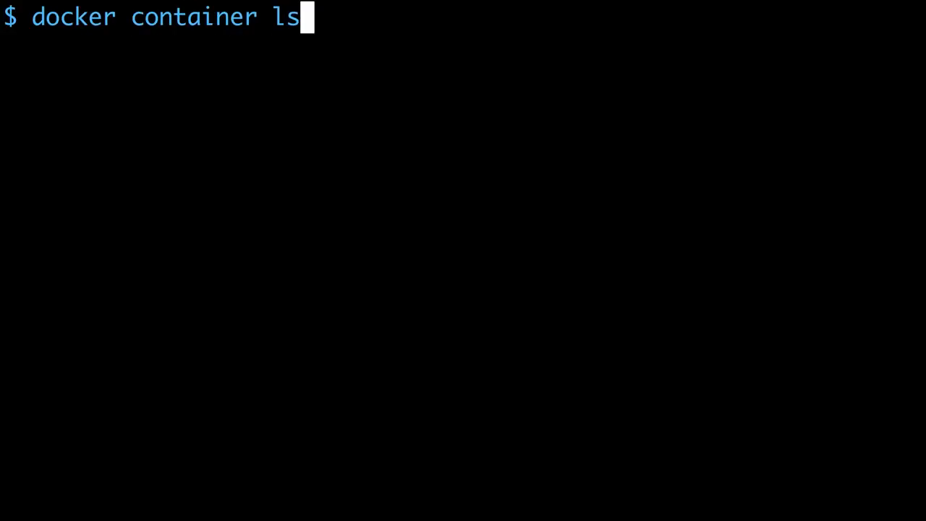
key("Return")
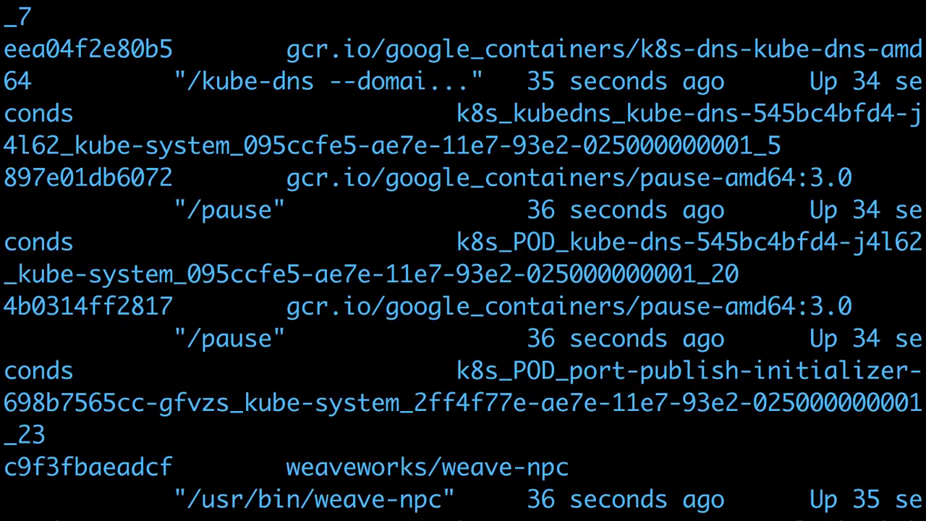
type("kubectl get services")
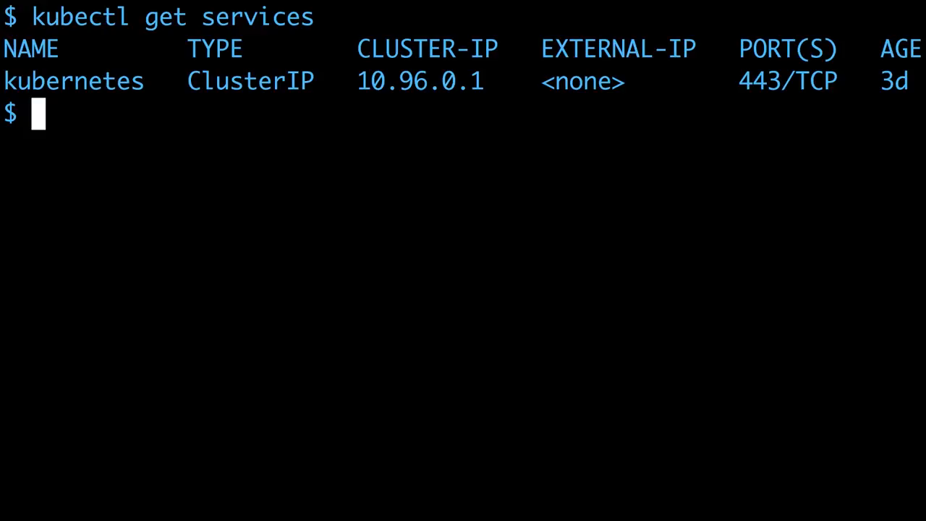
type("kubernetes.io/docs/tutorials/stateful-application/mysql-wordpress-persistent-volume/")
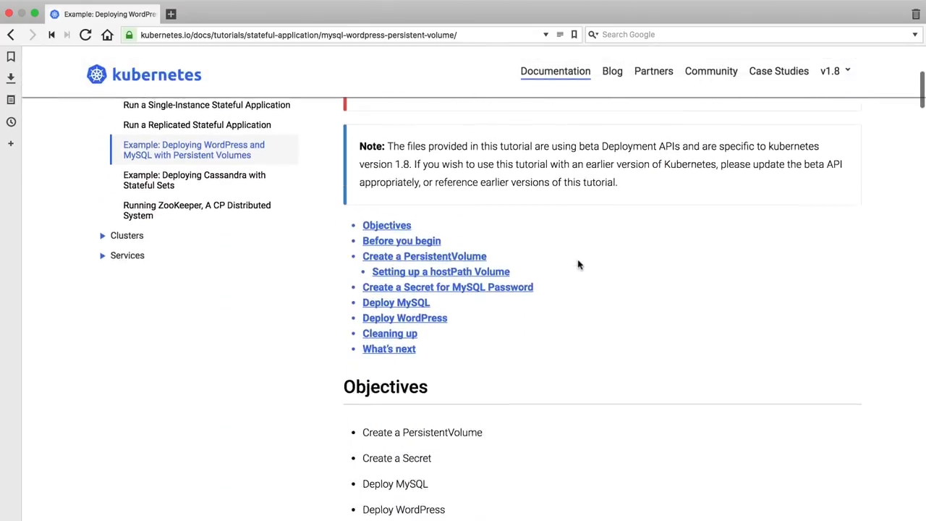
- Scroll the tutorial page down from its objectives to the configuration file downloads
scroll("down", 3)
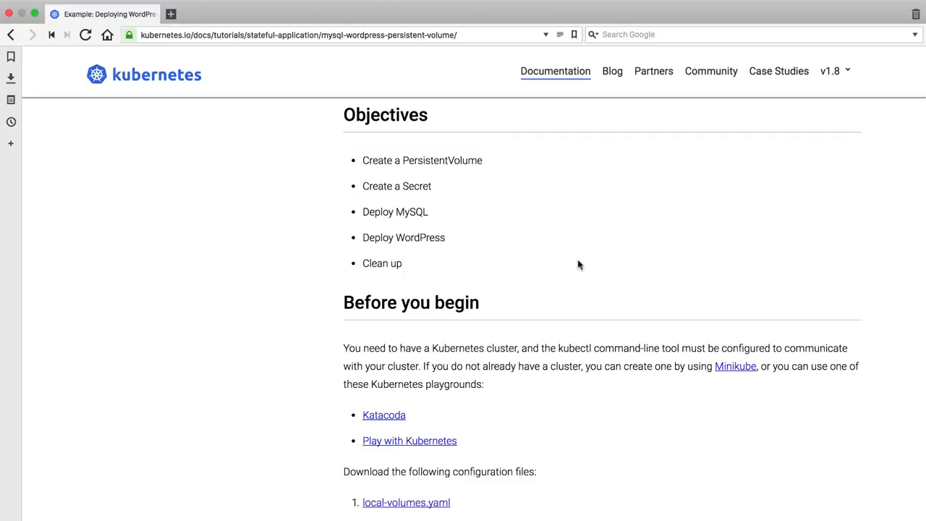
scroll("down", 3)
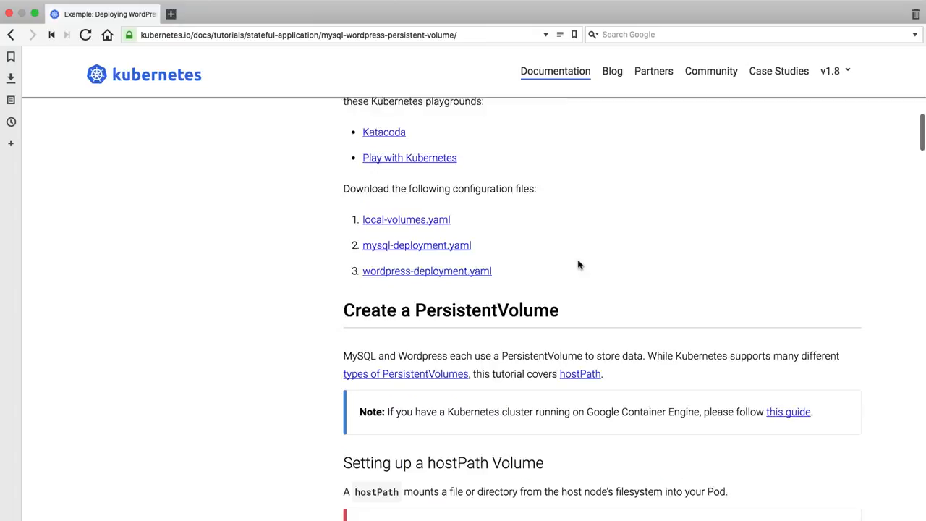
scroll("down", 3)
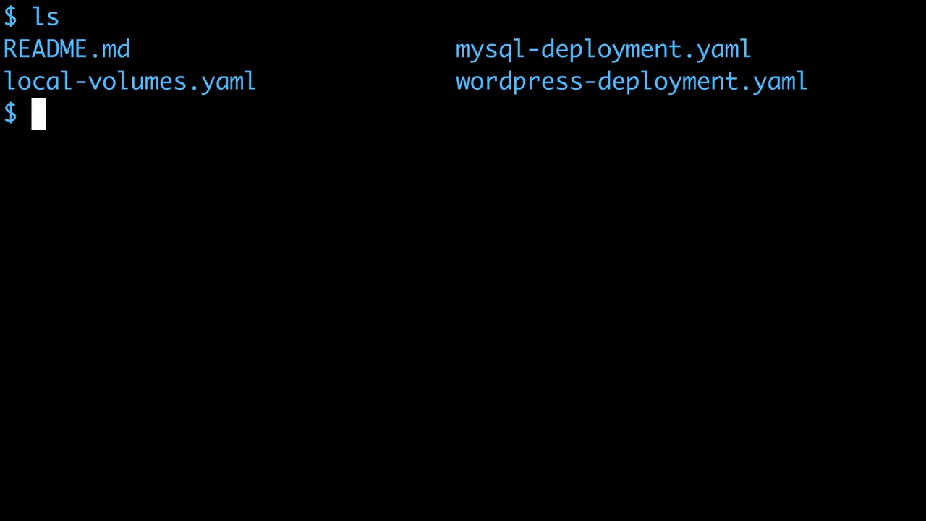
- Run 'kubectl create -f local-volumes.yaml', then 'kubectl get pv' listing local-pv-1 and local-pv-2 as Available
type("kubectl cr")
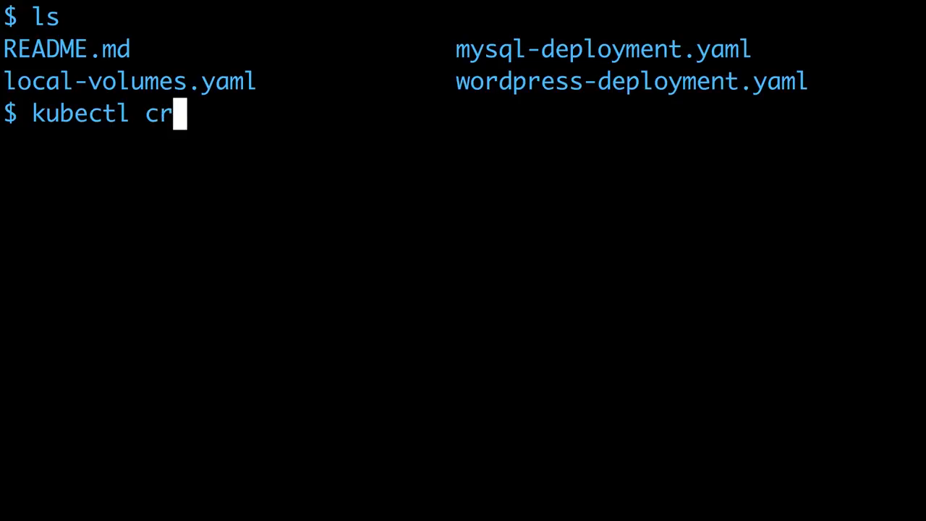
type("eate -f local-volumes.yaml")
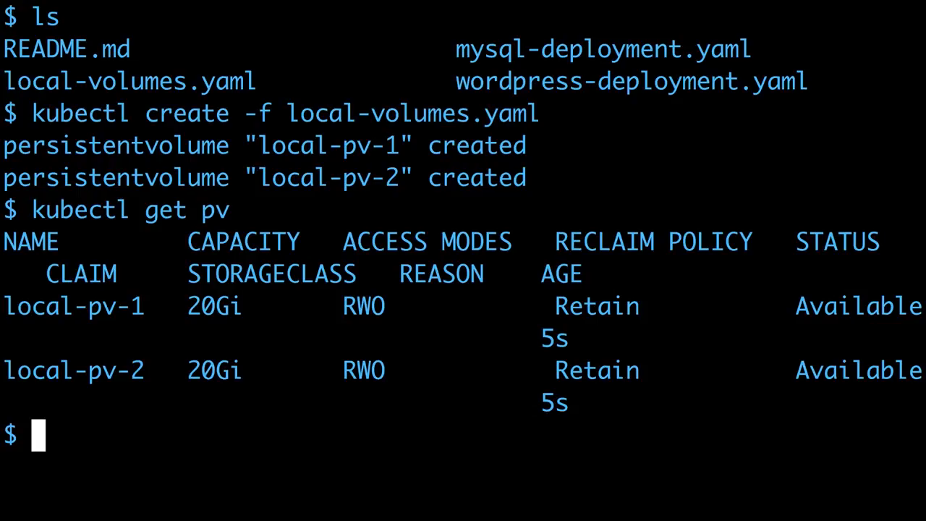
type("kubectl")
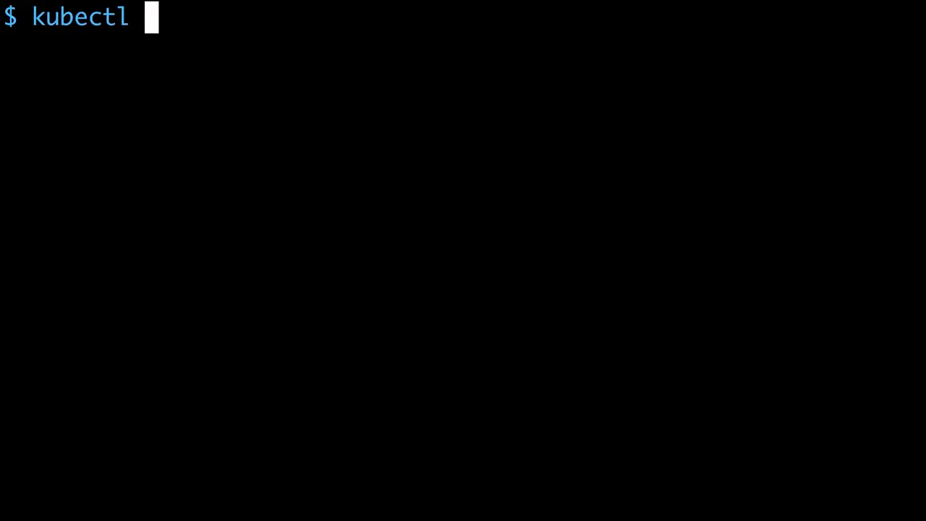
- Create the generic secret mysql-pass from a literal password with kubectl
type("create secret generic")
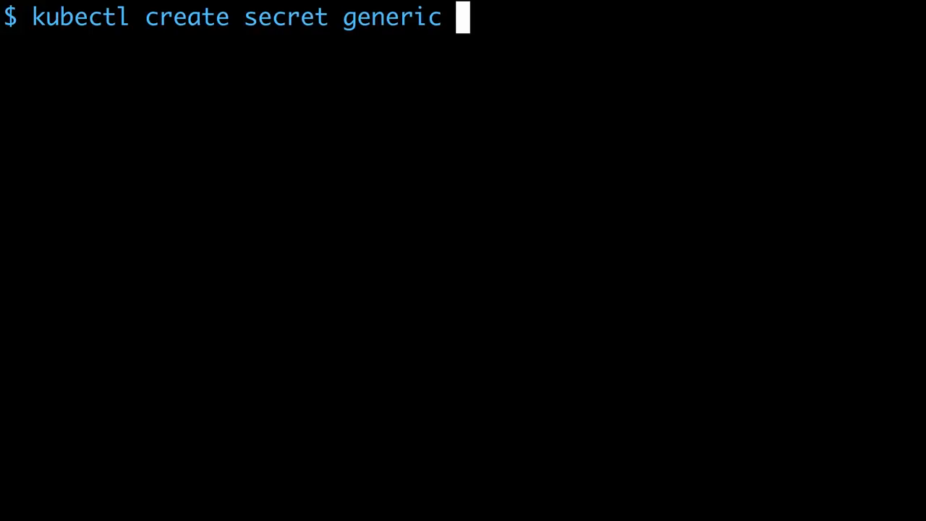
type("mysql-pass \\")
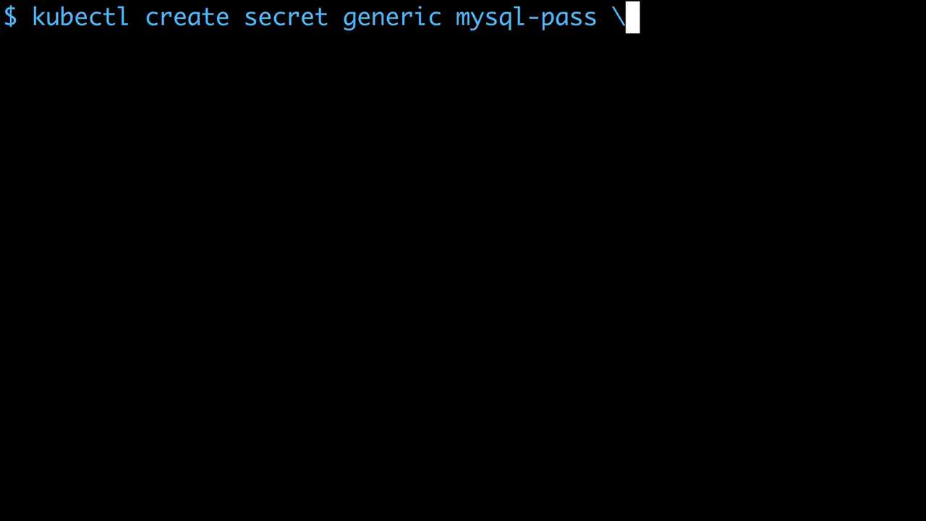
type("--from-literal=pass")
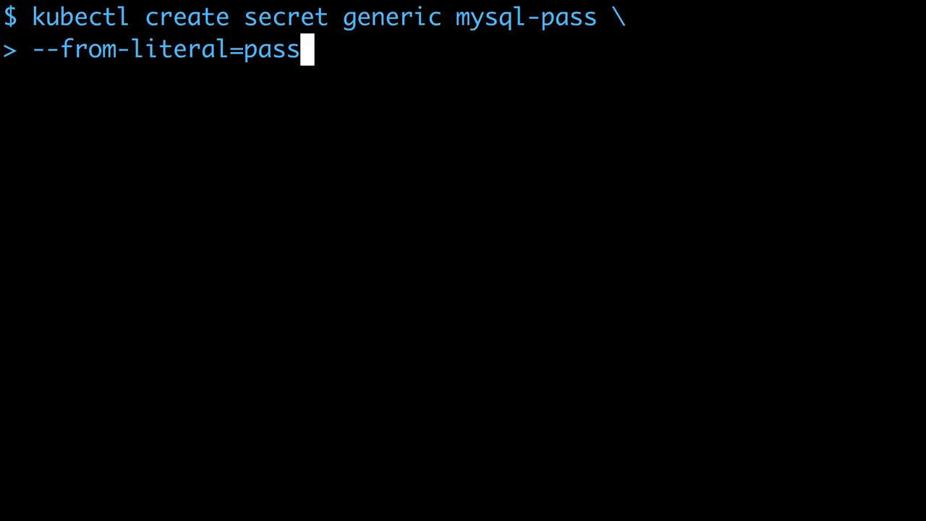
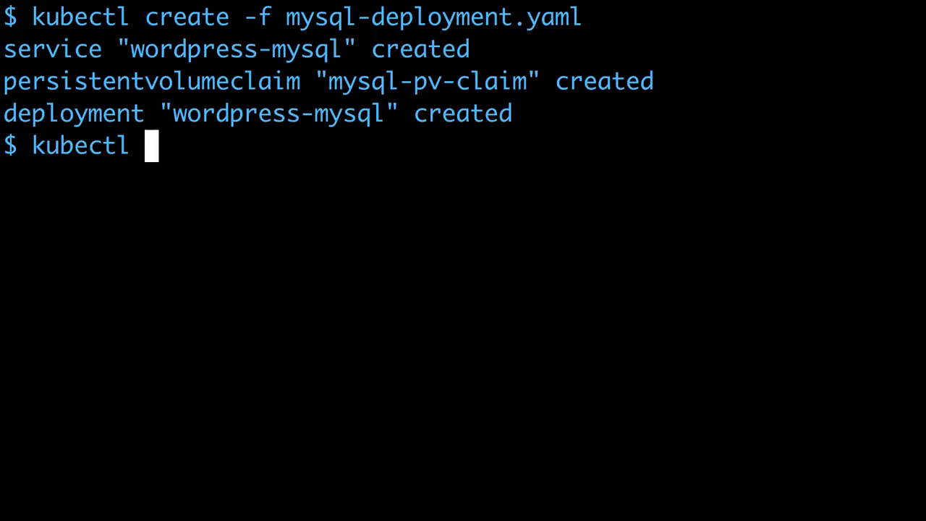
- Create the WordPress deployment, check both pods with 'kubectl get pods', and note service port 31952
type("get pods")
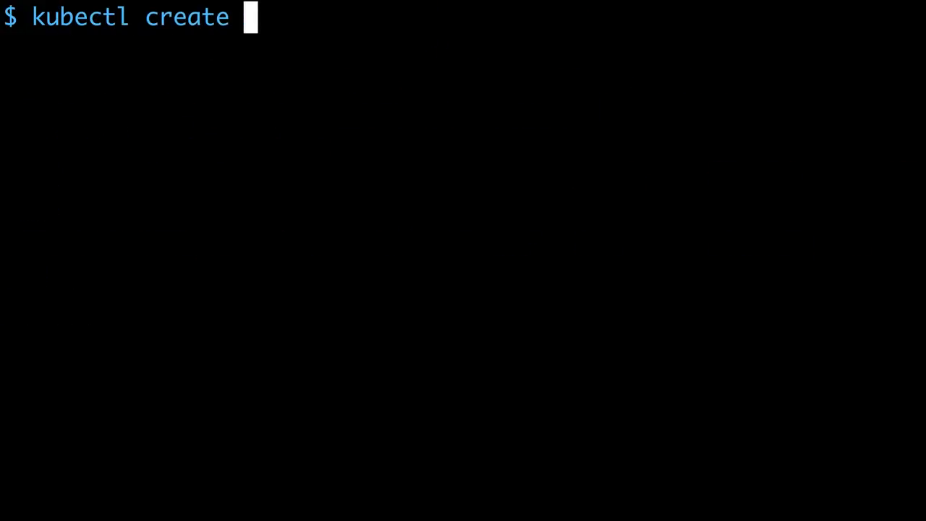
type("-f wordpress-deployment.yaml")
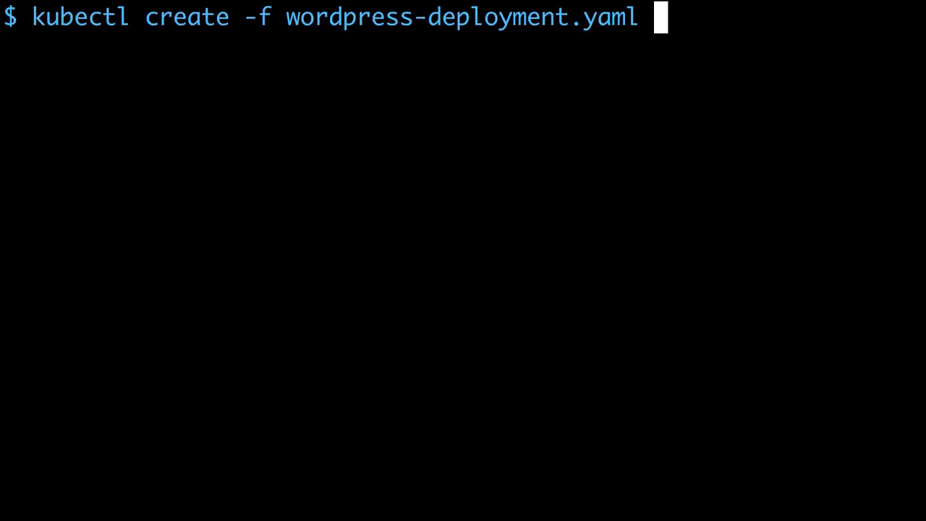
type("kubectl get pods")
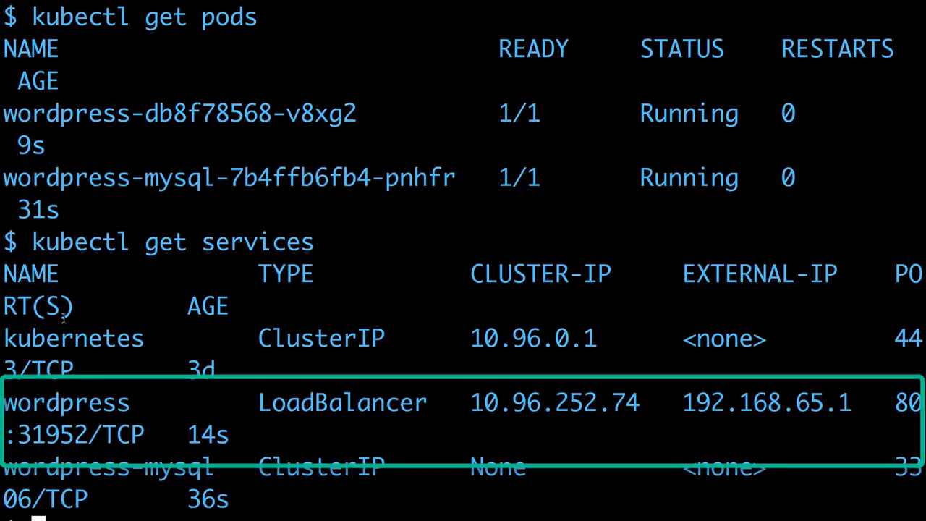
double_click(44, 434)
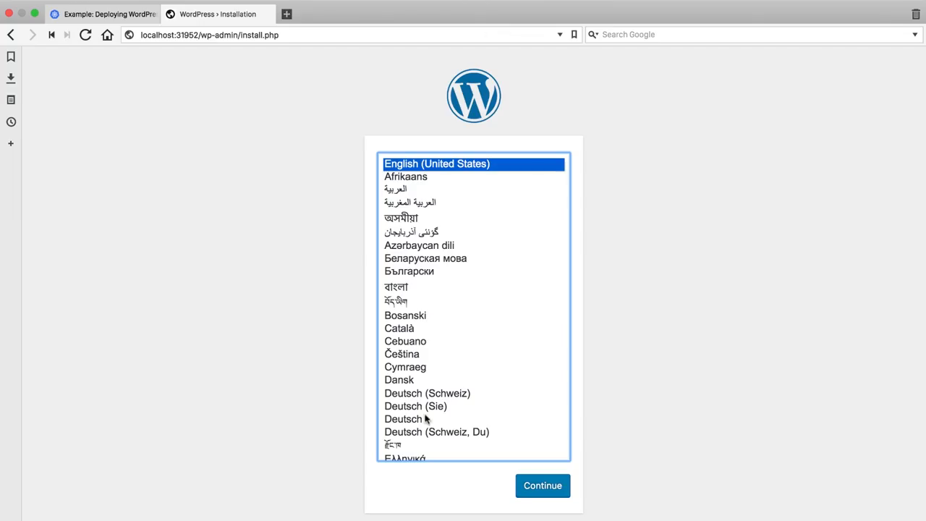
- Finish the English (United States) install, log in as admin and land on the d4m-kube-demo dashboard
left_click(543, 486)
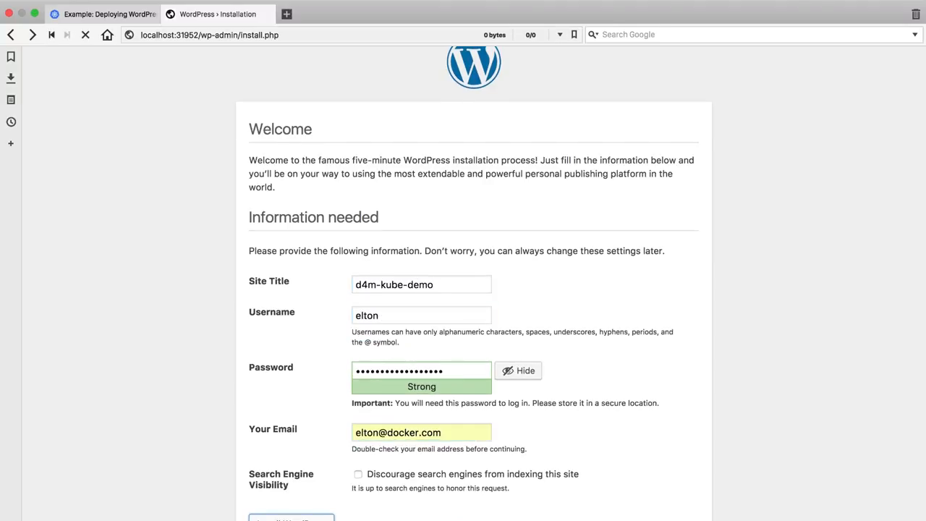
left_click(292, 518)
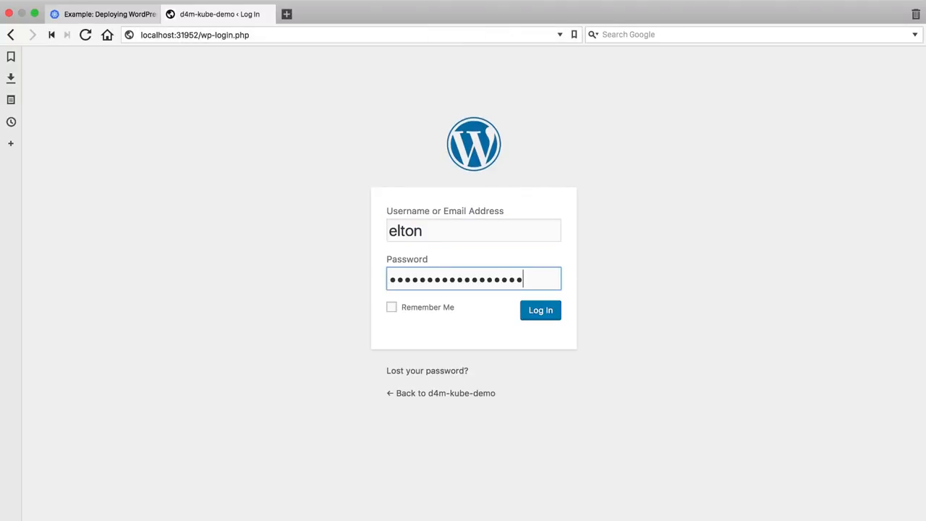
left_click(541, 310)
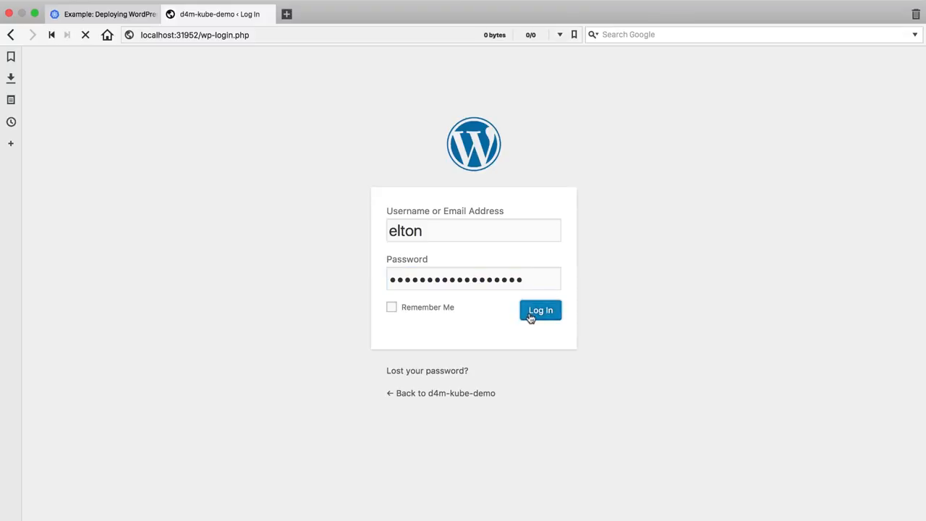
left_click(540, 310)
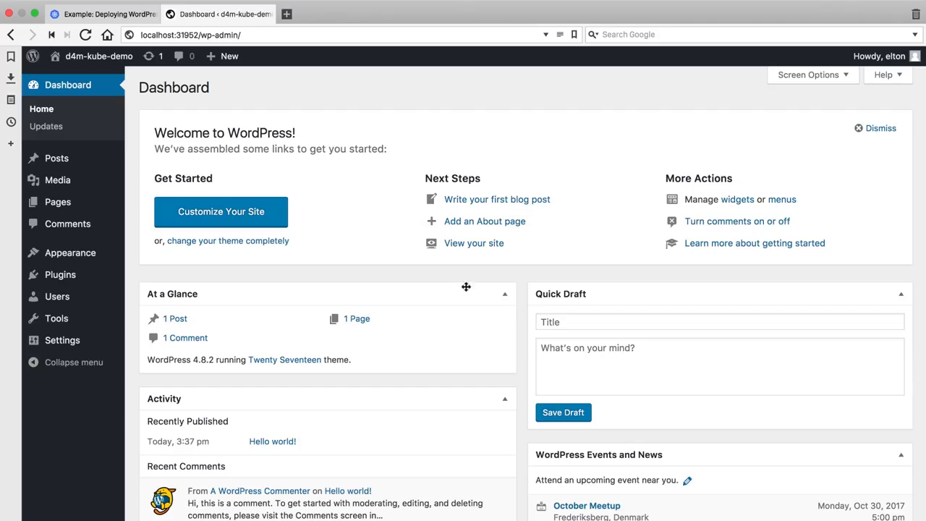
left_click(66, 223)
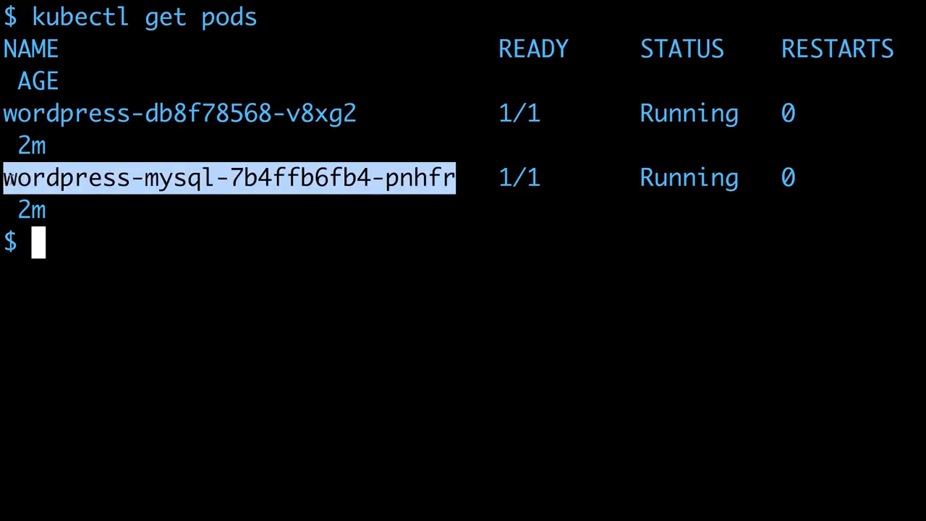
- Run 'kubectl port-forward wordpress-mysql-7b4ffb6fb4-pnhfr 3306:3306', then launch SQLECTRON from Spotlight
type("kubectl port-f")
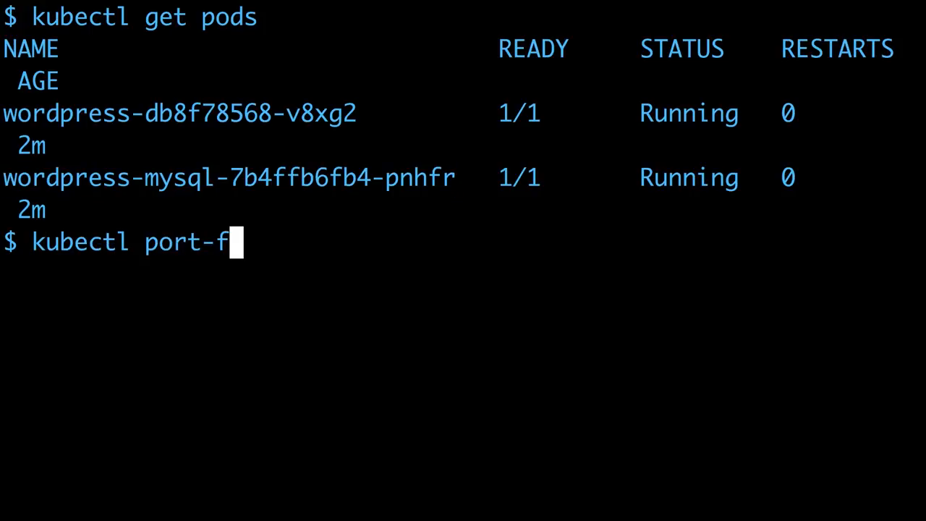
type("orward wordpress-mysql-7b4ffb6fb4-pnhfr 3306:3306")
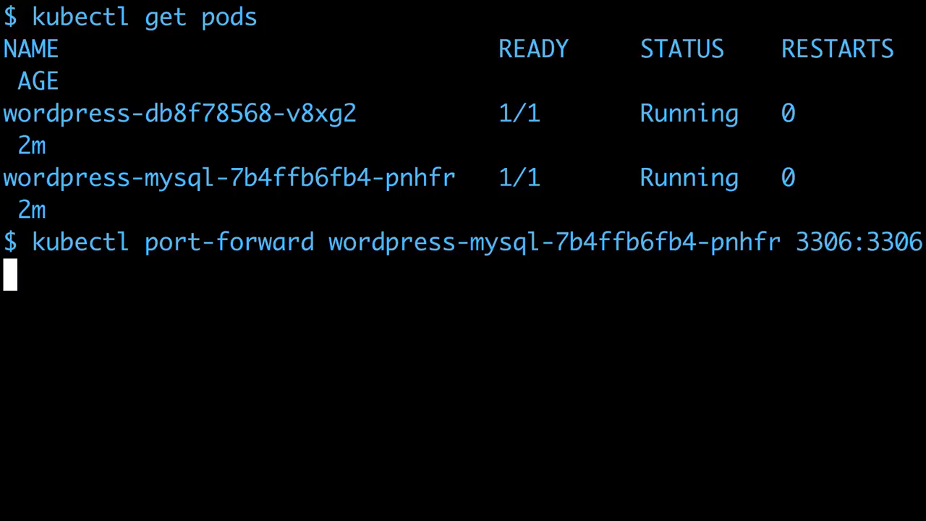
key("cmd+space")
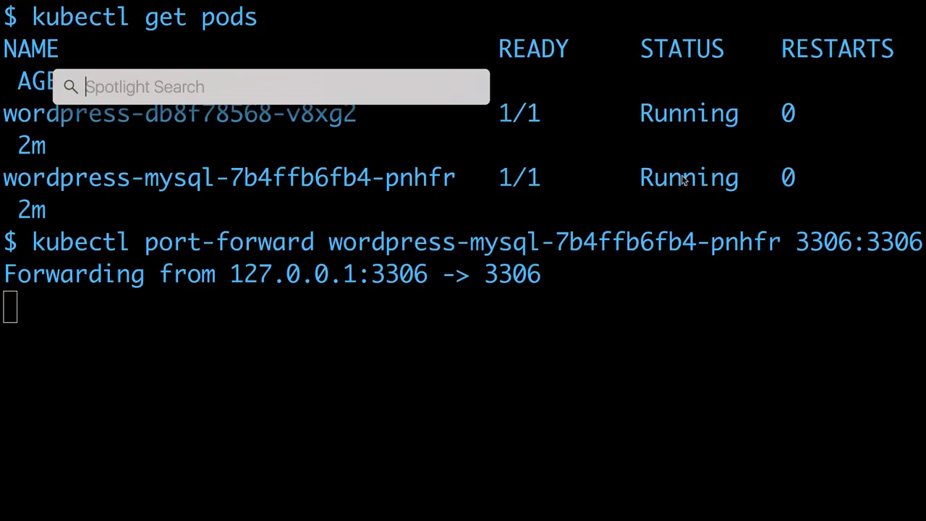
type("sqlectron")
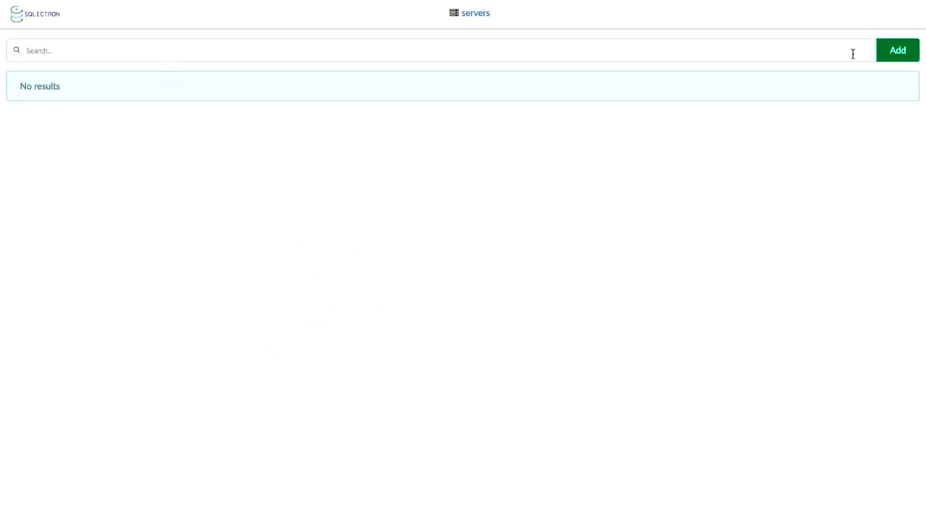
- Add a MySQL server on localhost:3306 with user root and its password, and connect to it
left_click(898, 50)
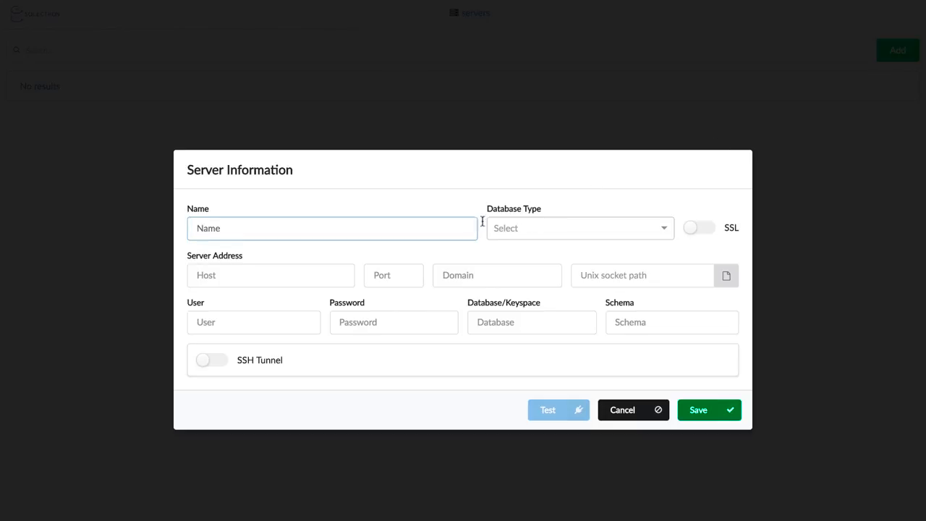
left_click(579, 229)
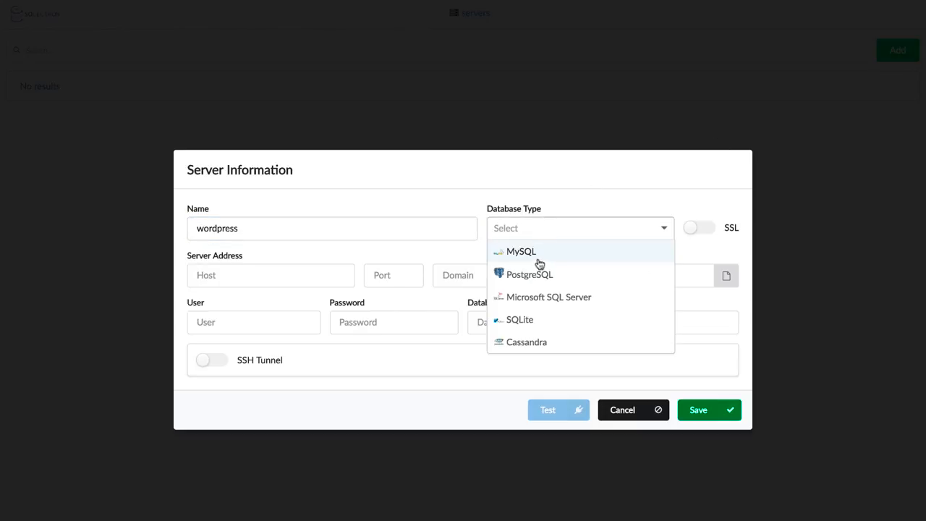
left_click(521, 252)
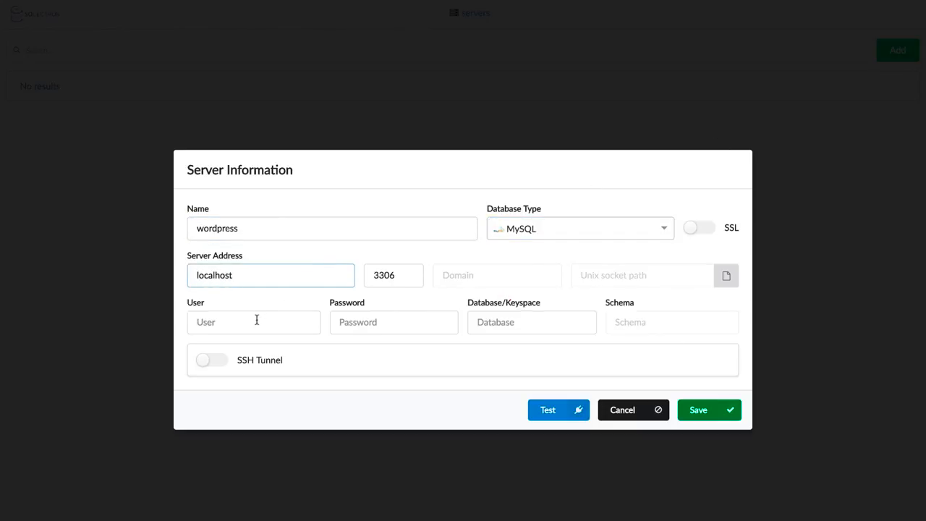
type("root")
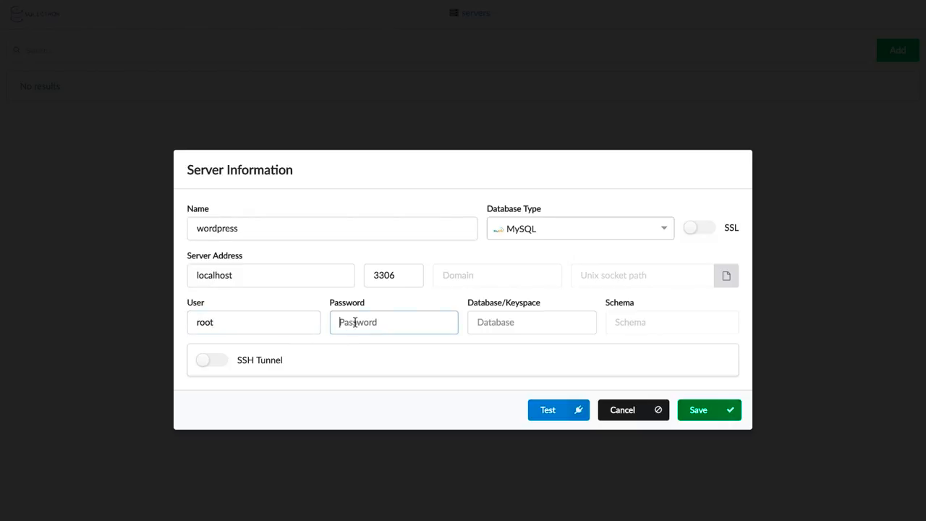
type("password")
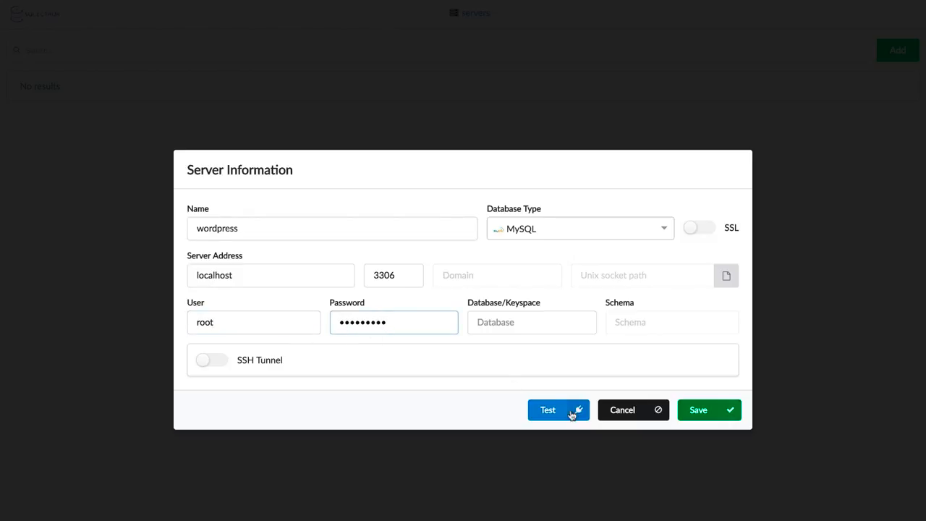
left_click(709, 410)
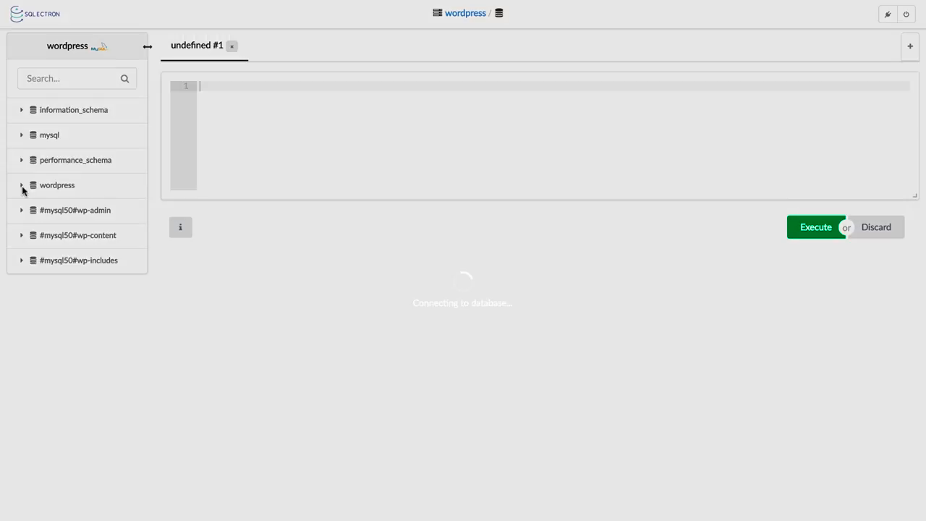
- Run Select Rows on wp_comments, returning its single default comment row
right_click(76, 246)
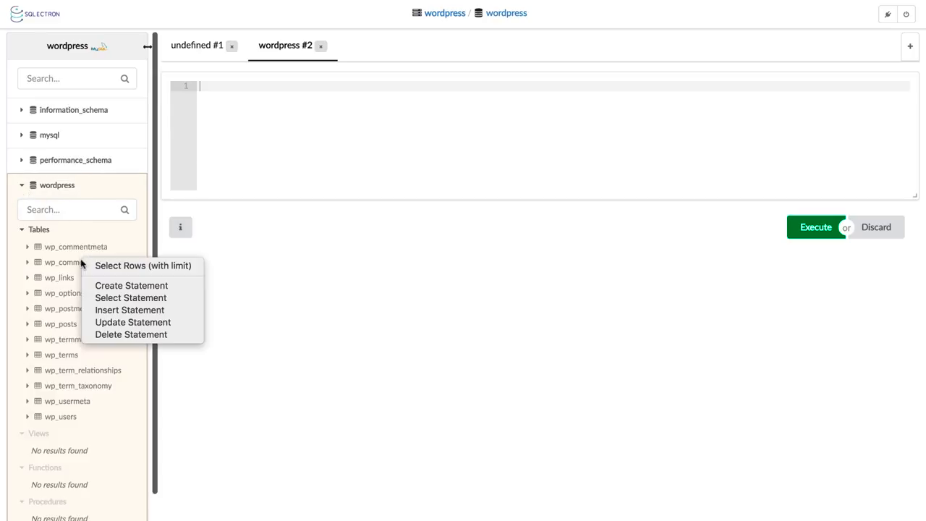
left_click(142, 264)
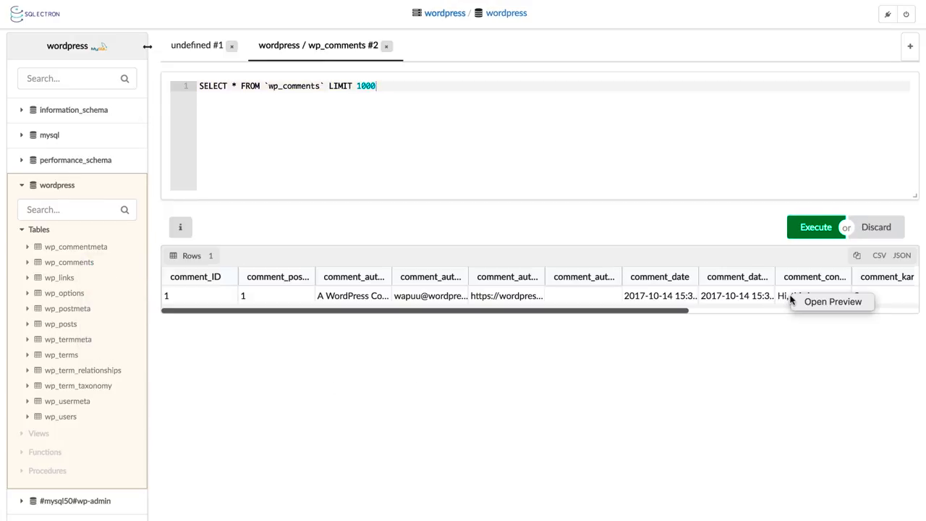
left_click(832, 303)
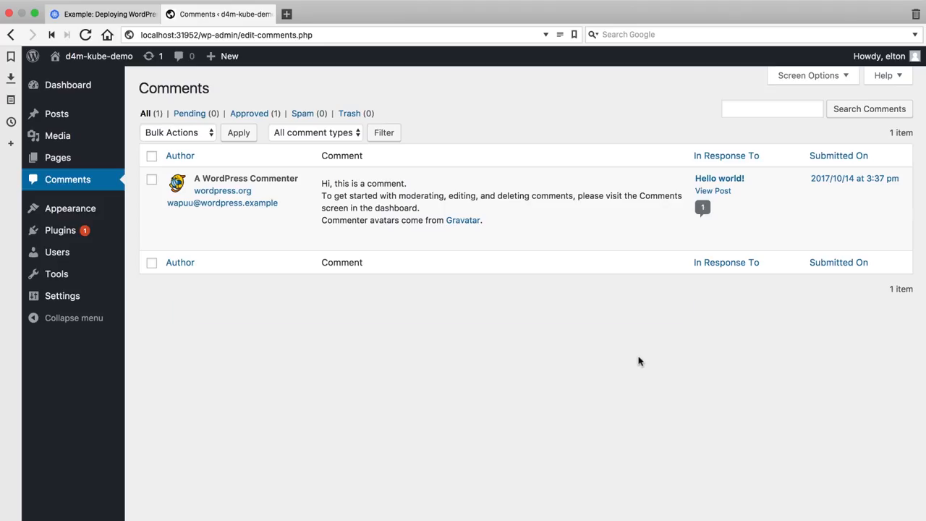
- Return to the admin Dashboard and scroll down to At a Glance: 1 Post, 1 Page, 1 Comment
left_click(67, 84)
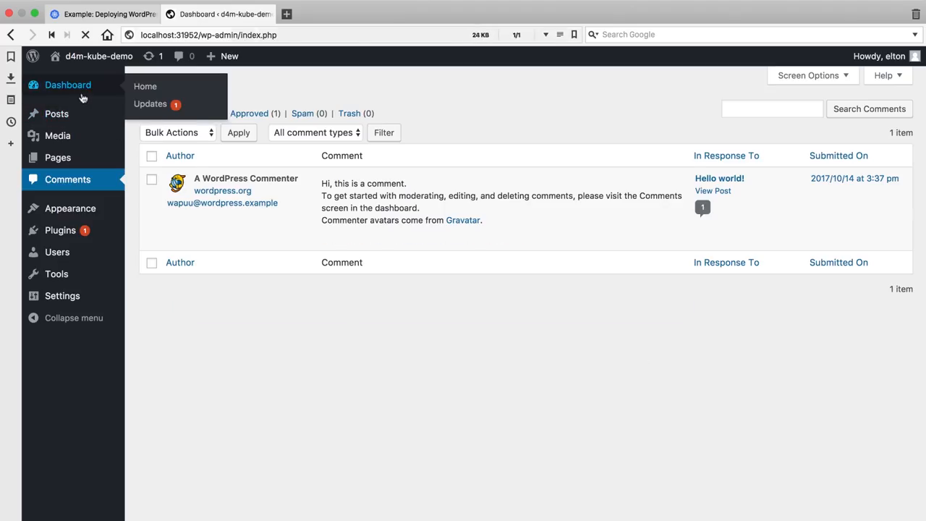
left_click(68, 84)
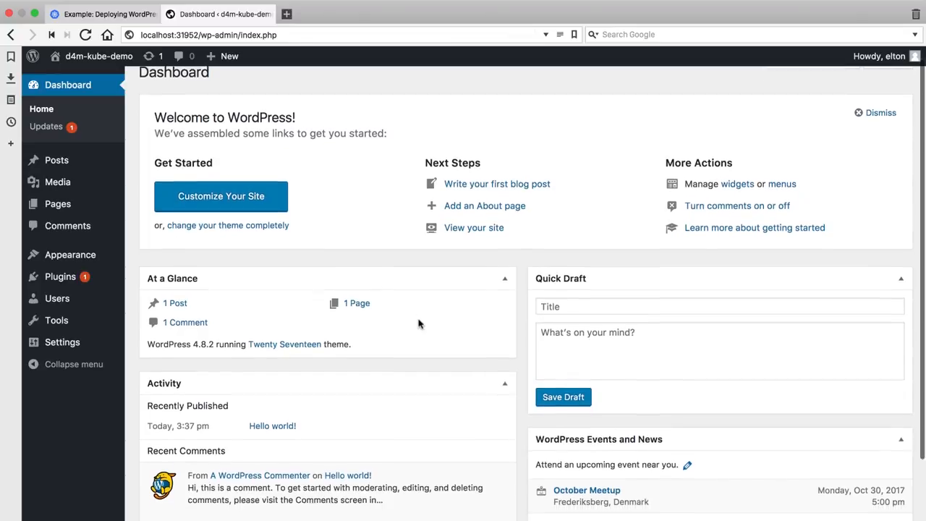
scroll("down", 3)
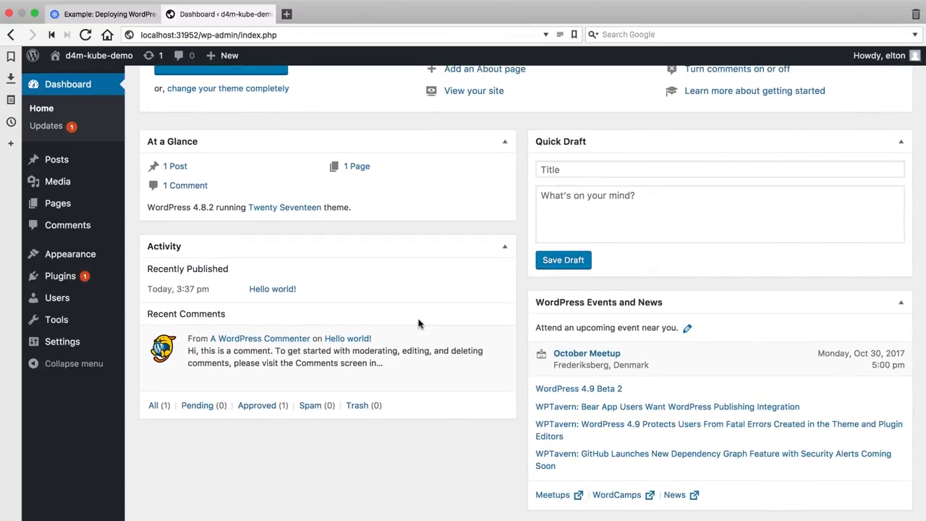